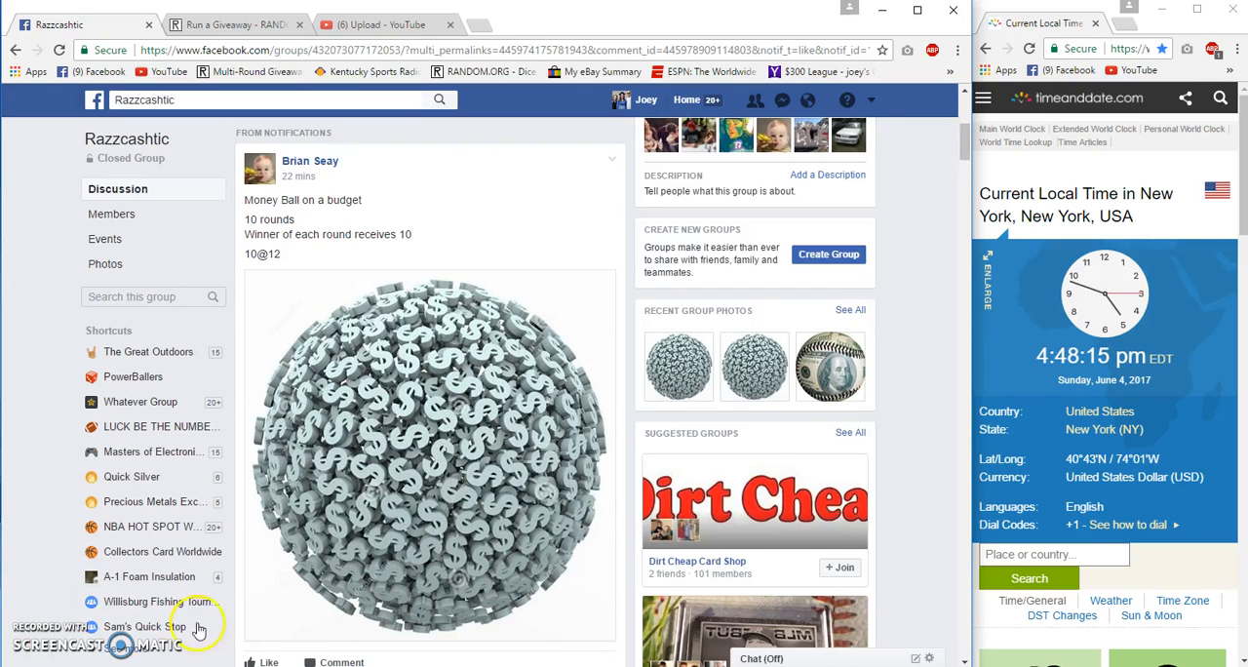
# Step: Scroll the giveaway post's comments and expand the full ten-spot entry list
pyautogui.scroll(-3)
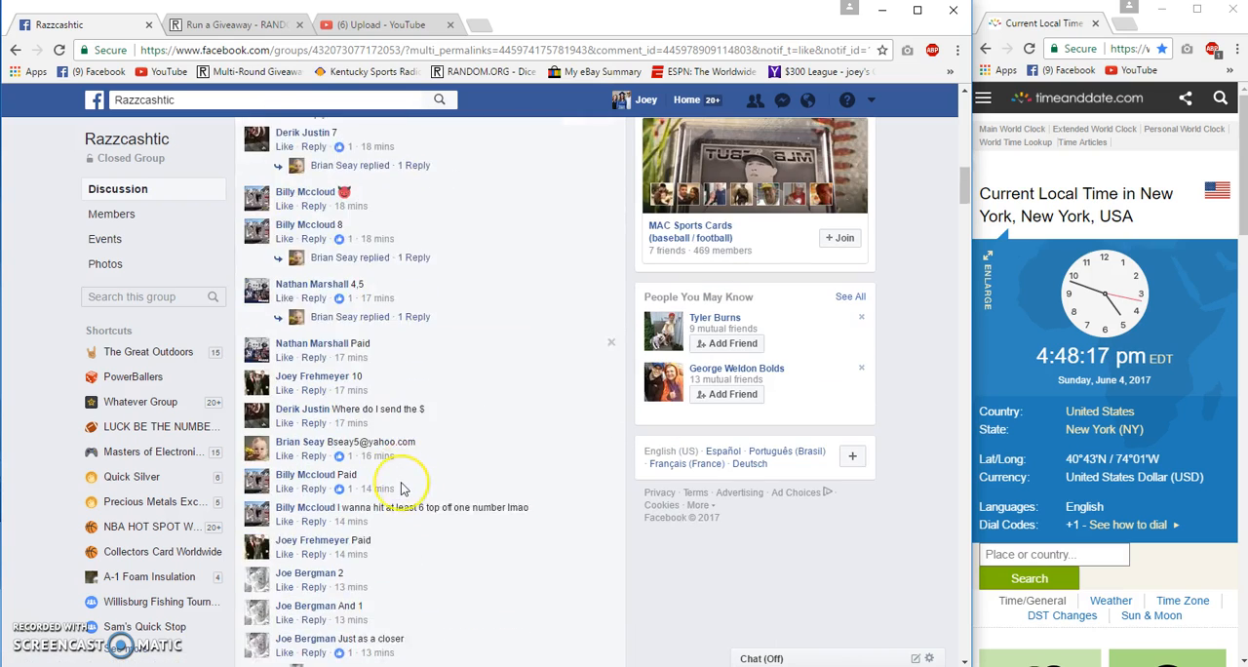
pyautogui.scroll(-3)
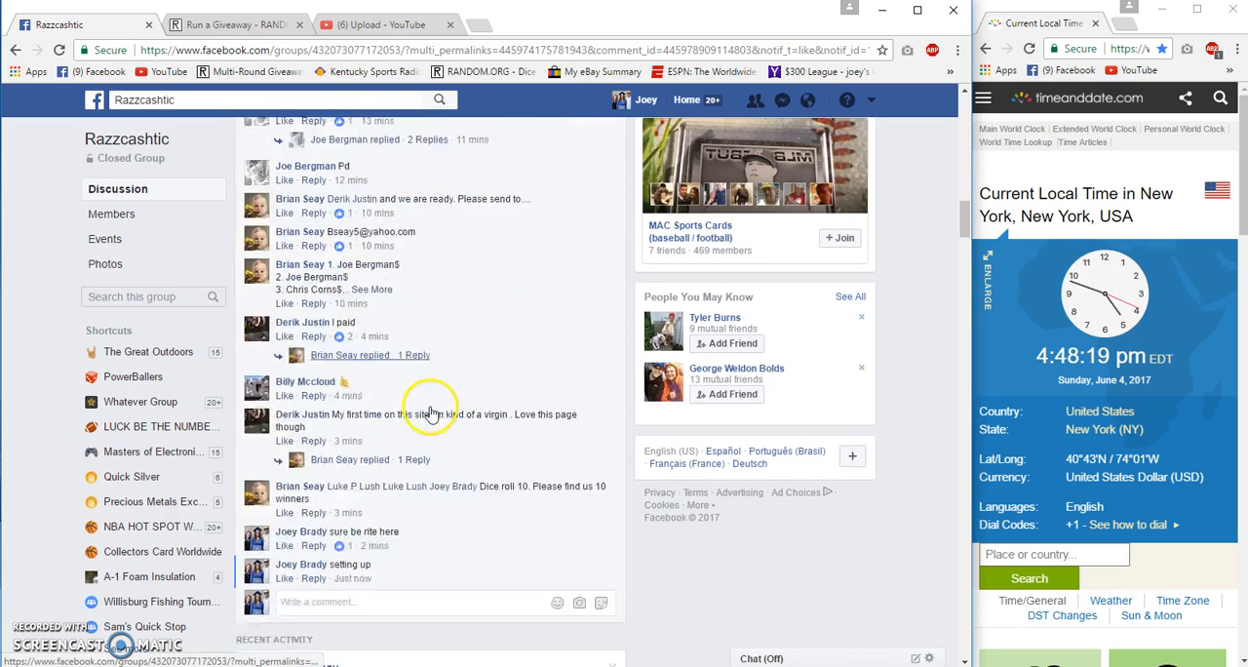
pyautogui.scroll(-3)
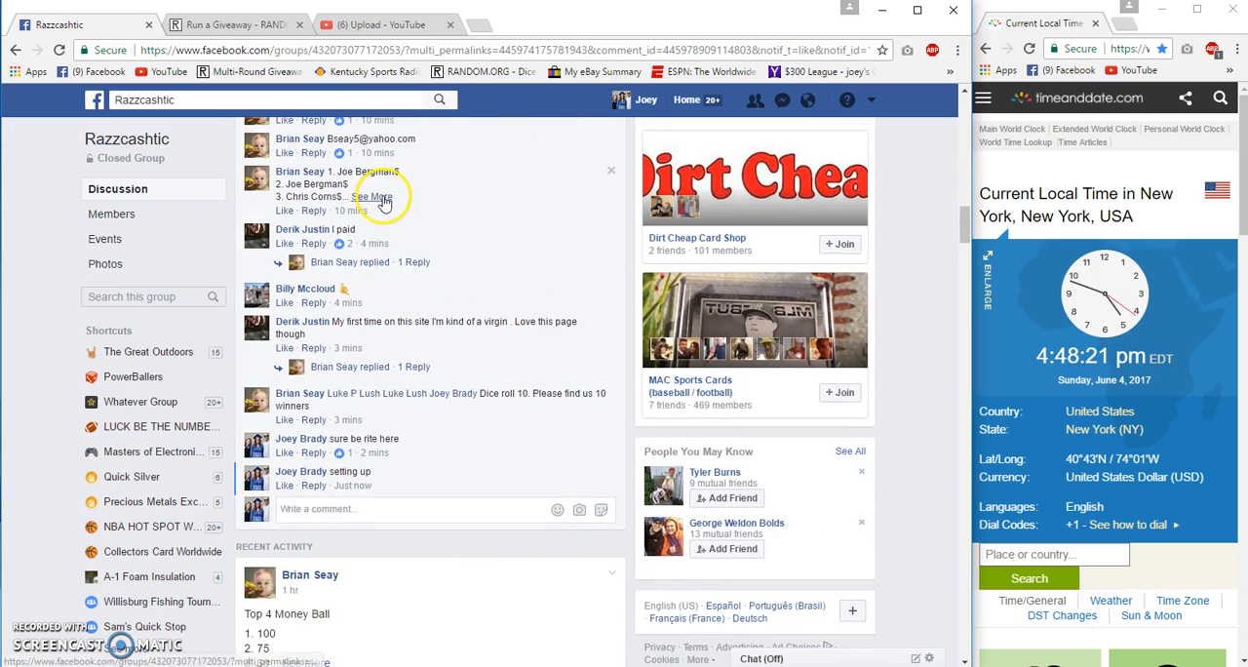
pyautogui.click(374, 196)
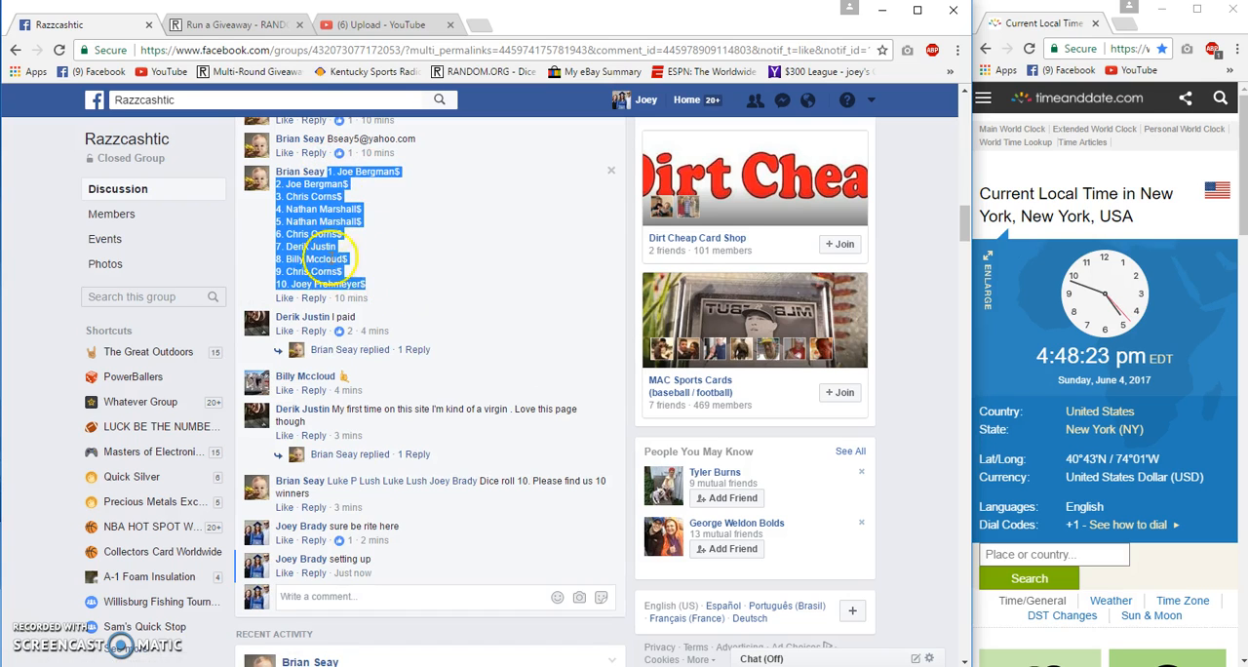
pyautogui.scroll(-3)
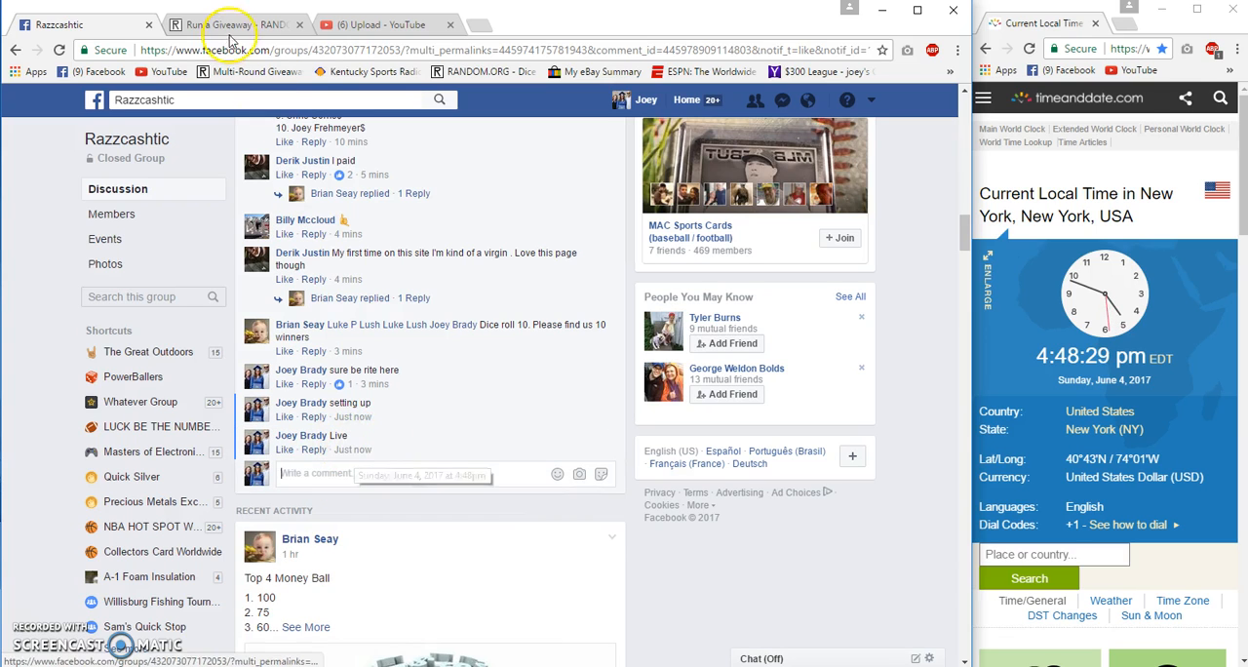
# Step: Paste the ten entries into 'Brians 10 Rounder', set 10 total rounds, and begin
pyautogui.rightClick(302, 458)
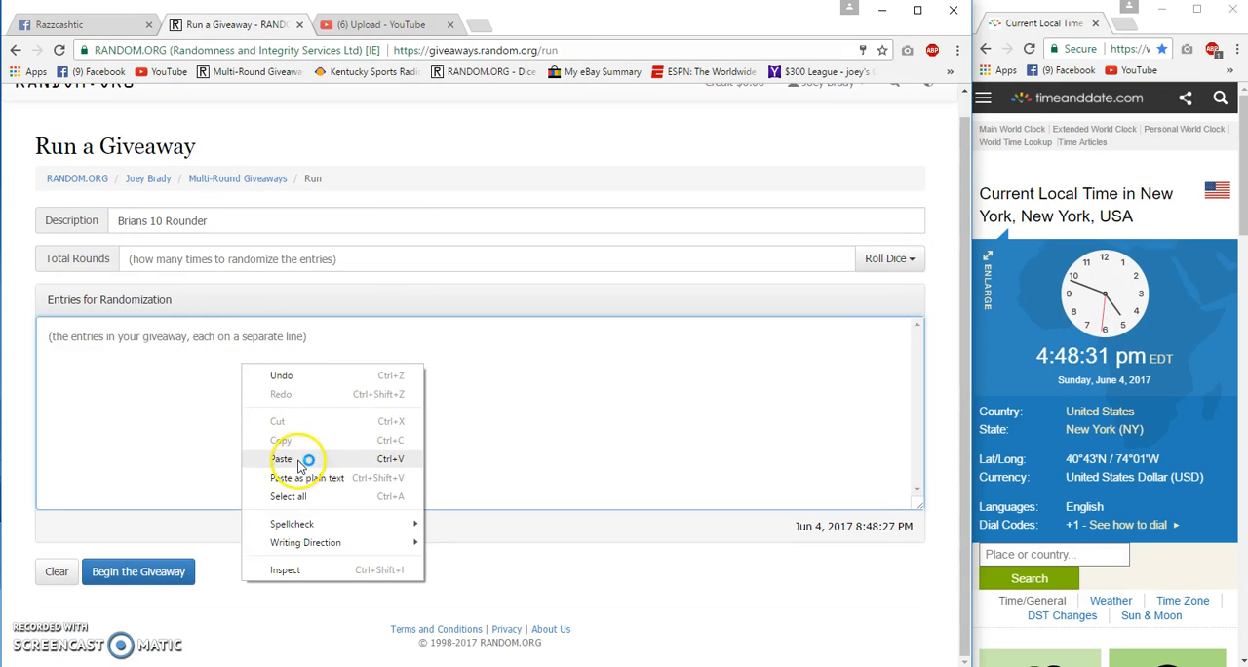
pyautogui.click(281, 458)
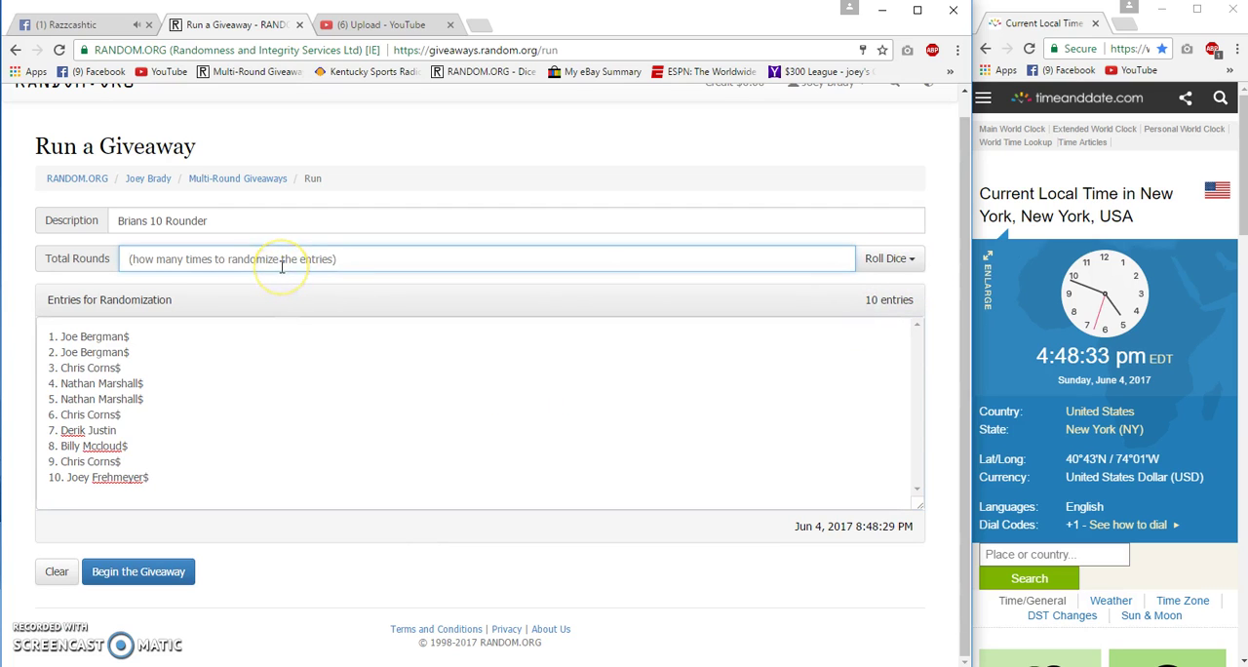
pyautogui.write('10')
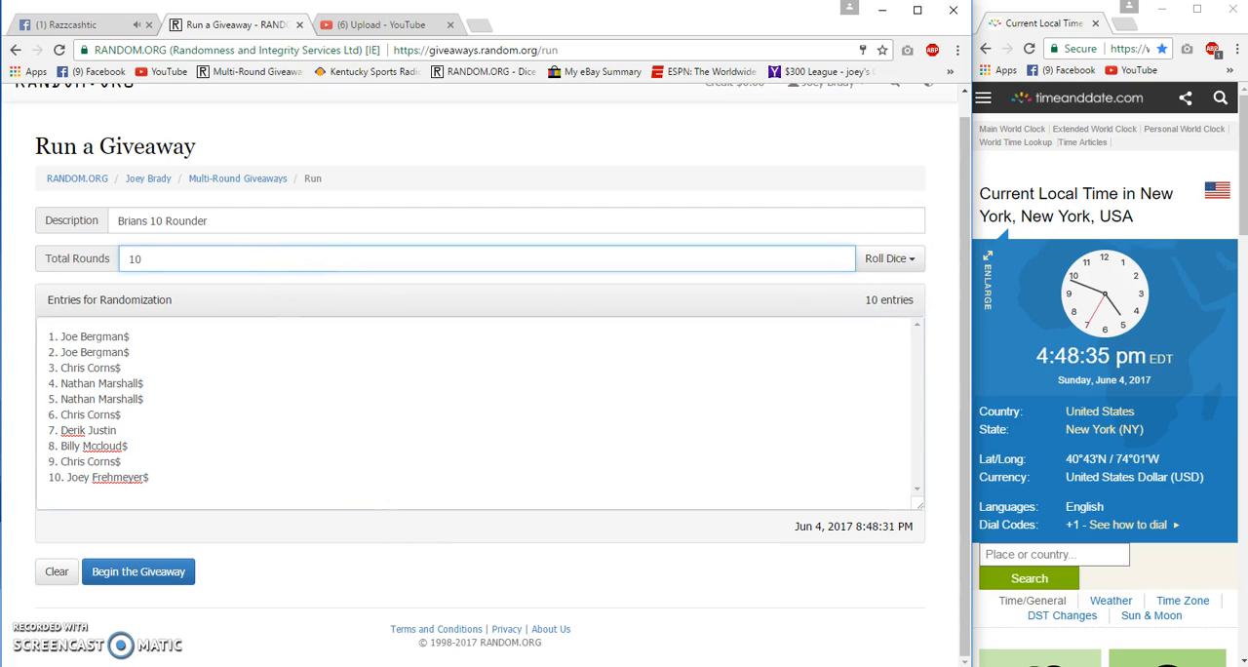
pyautogui.click(137, 572)
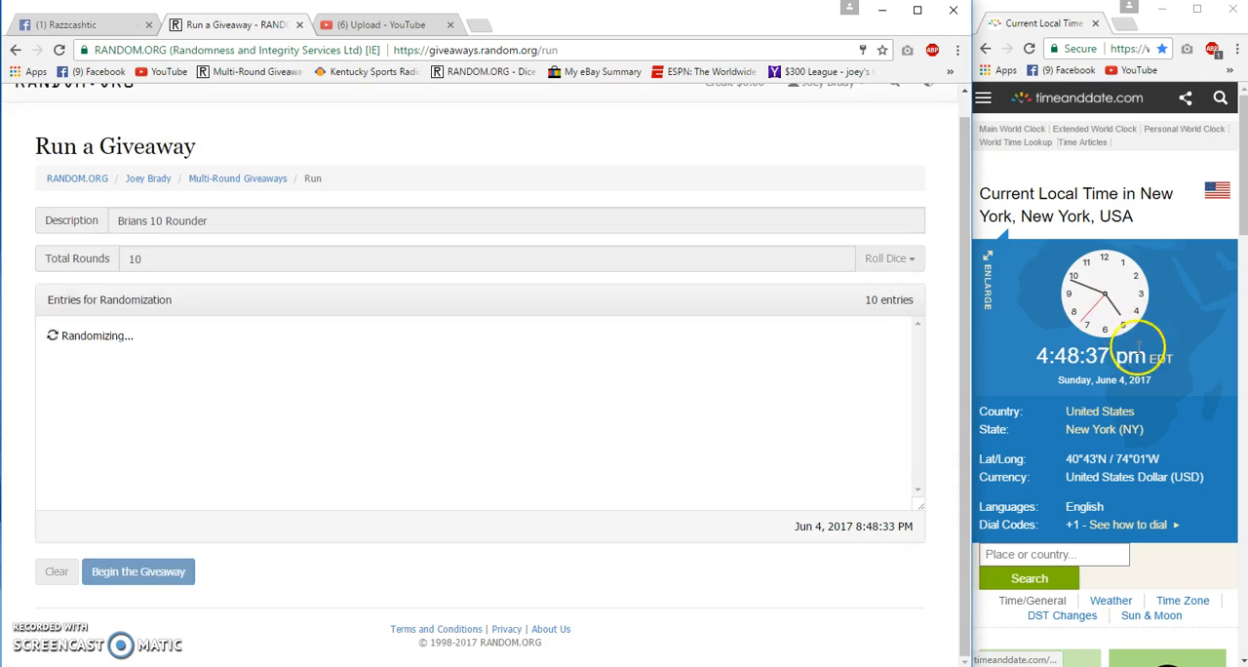
# Step: Randomize giveaway rounds 2 through 9, then return to the Facebook group thread
pyautogui.click(137, 572)
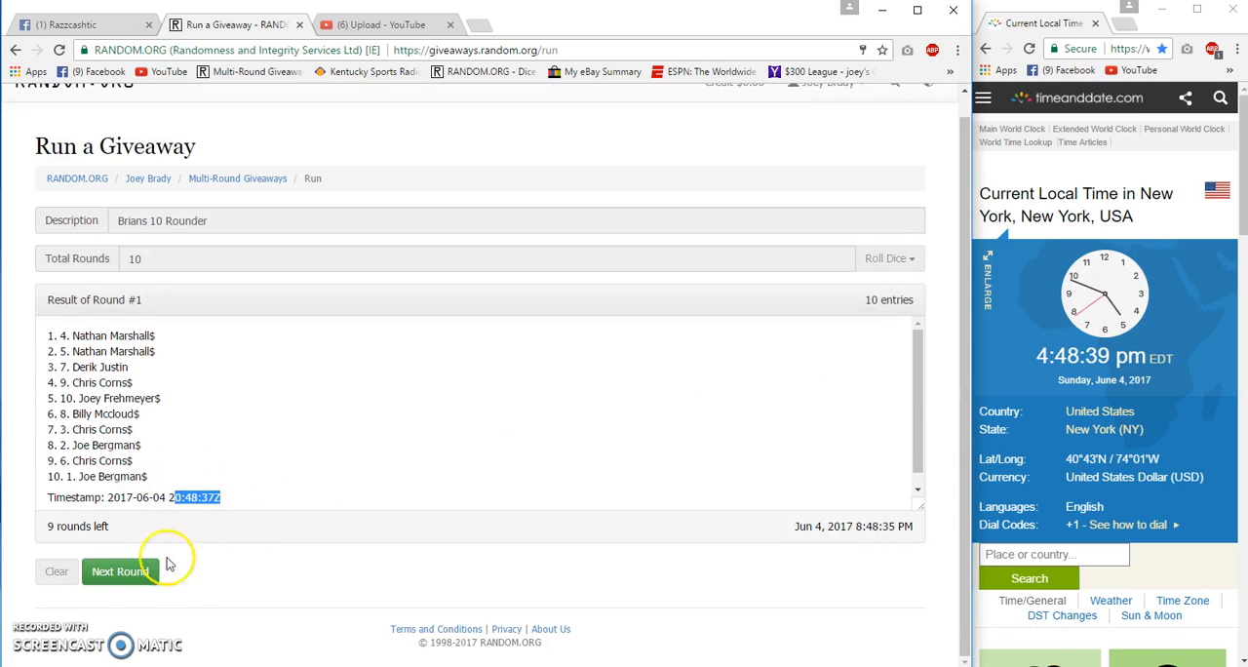
pyautogui.click(120, 571)
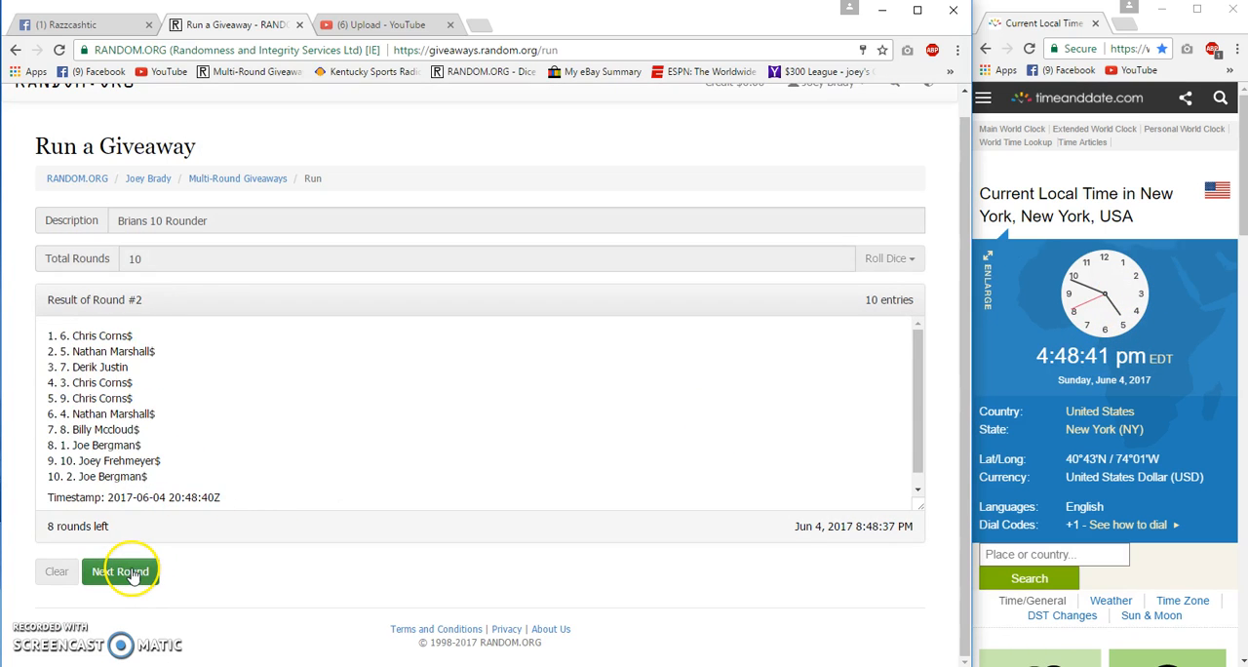
pyautogui.click(120, 572)
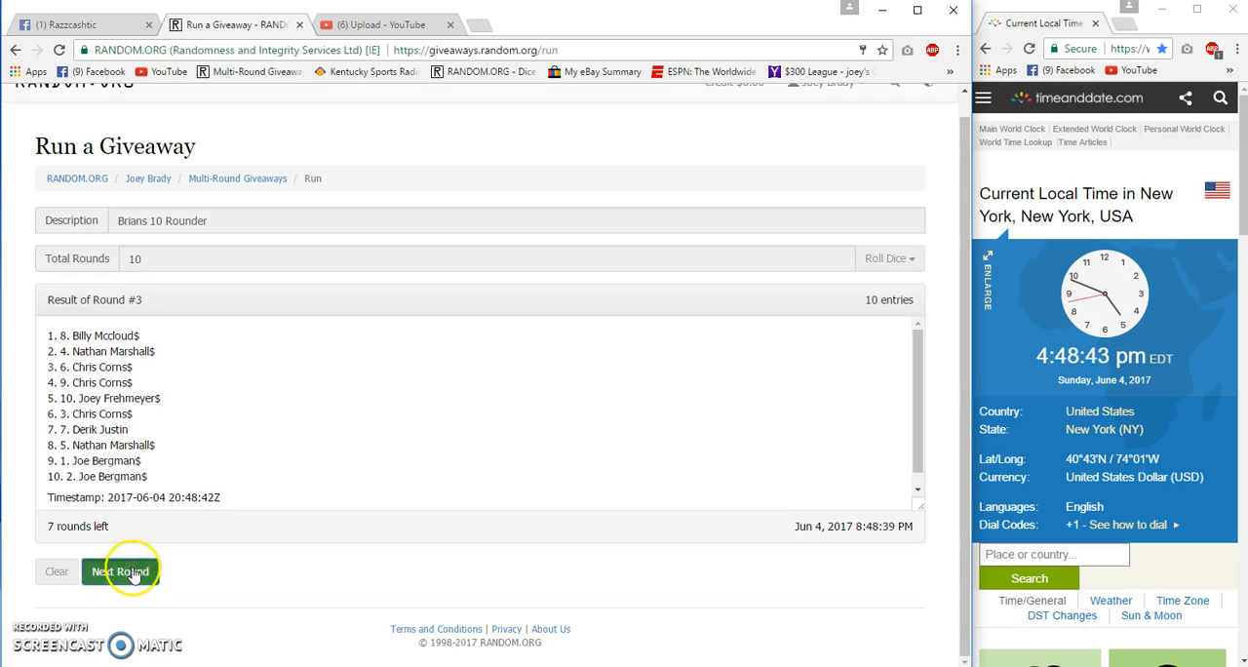
pyautogui.click(120, 571)
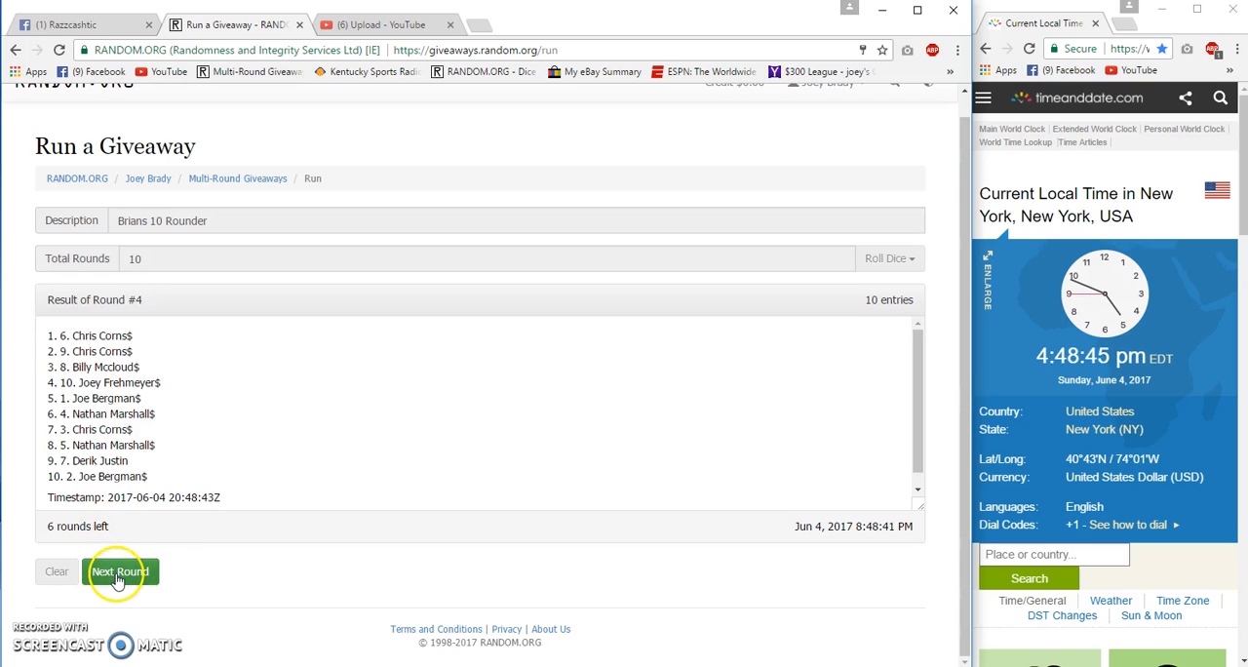
pyautogui.click(120, 572)
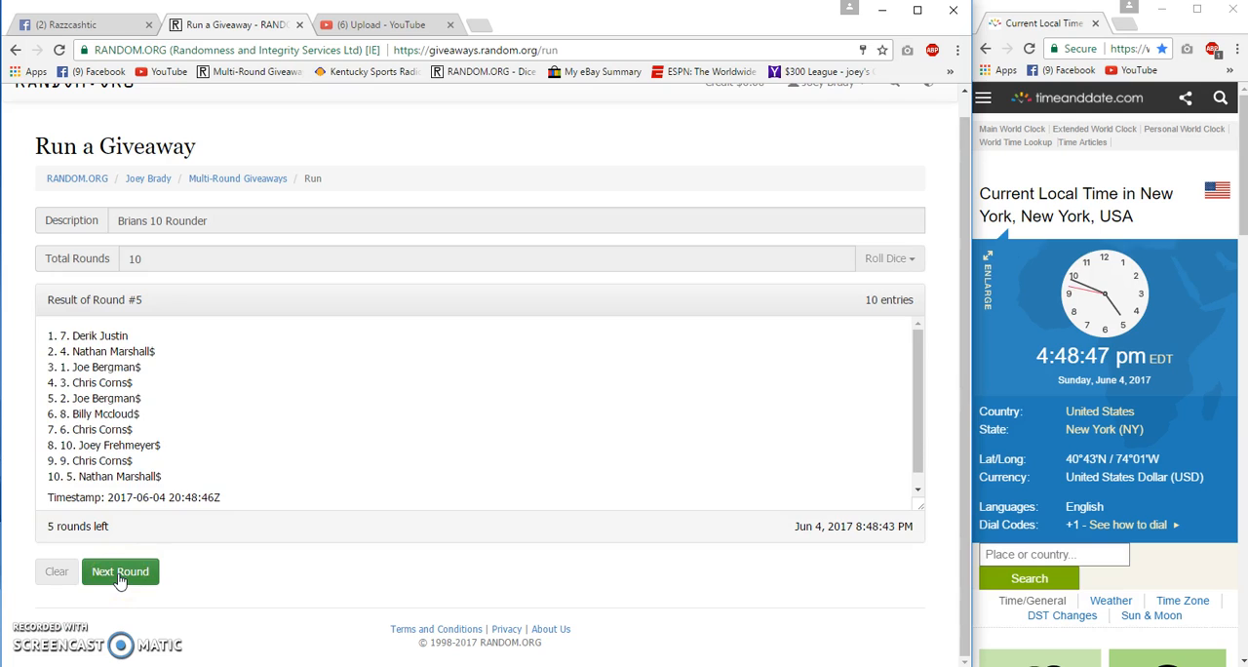
pyautogui.click(120, 572)
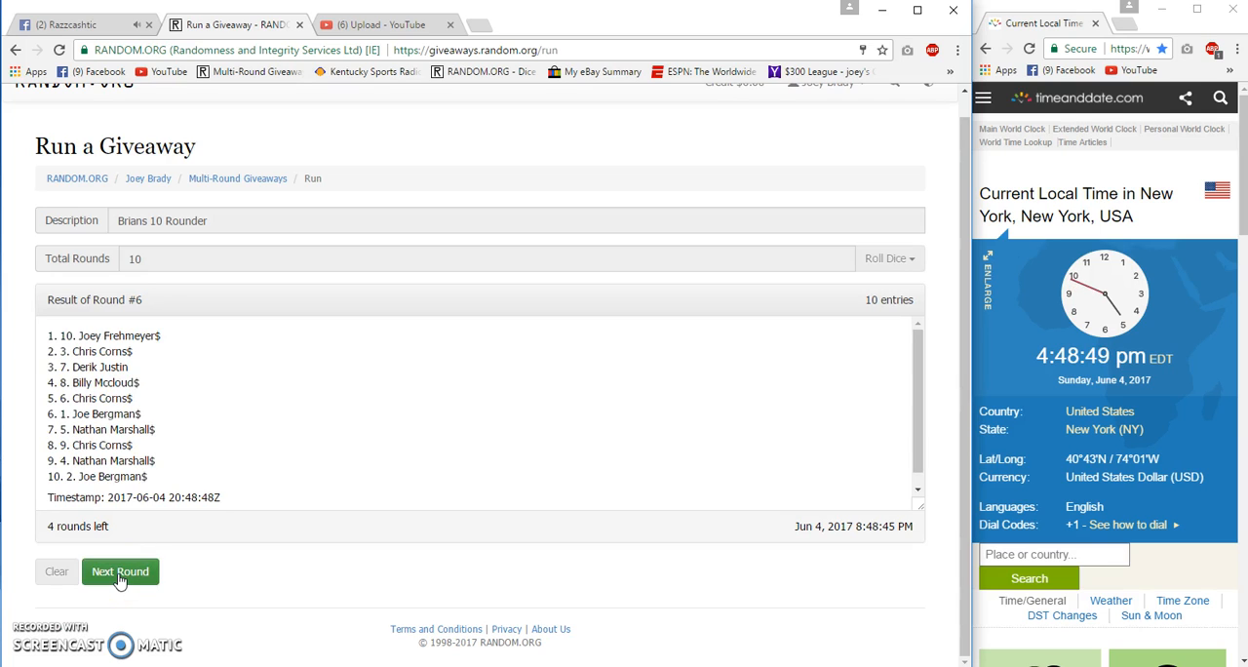
pyautogui.click(120, 572)
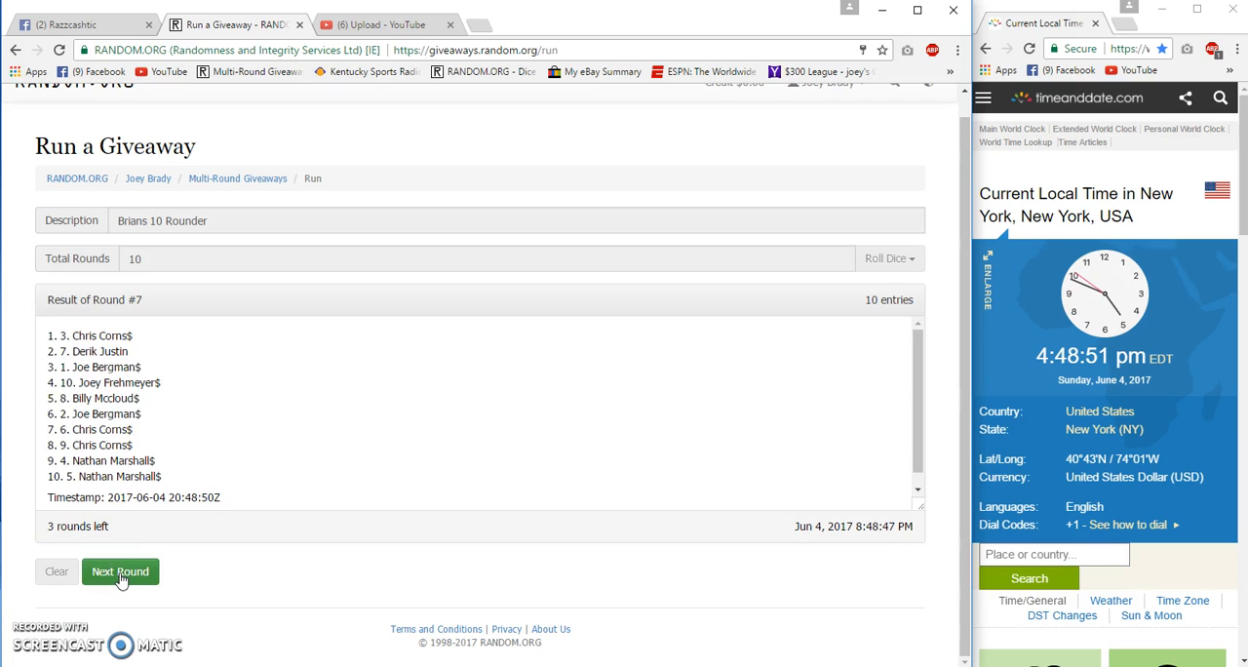
pyautogui.click(120, 571)
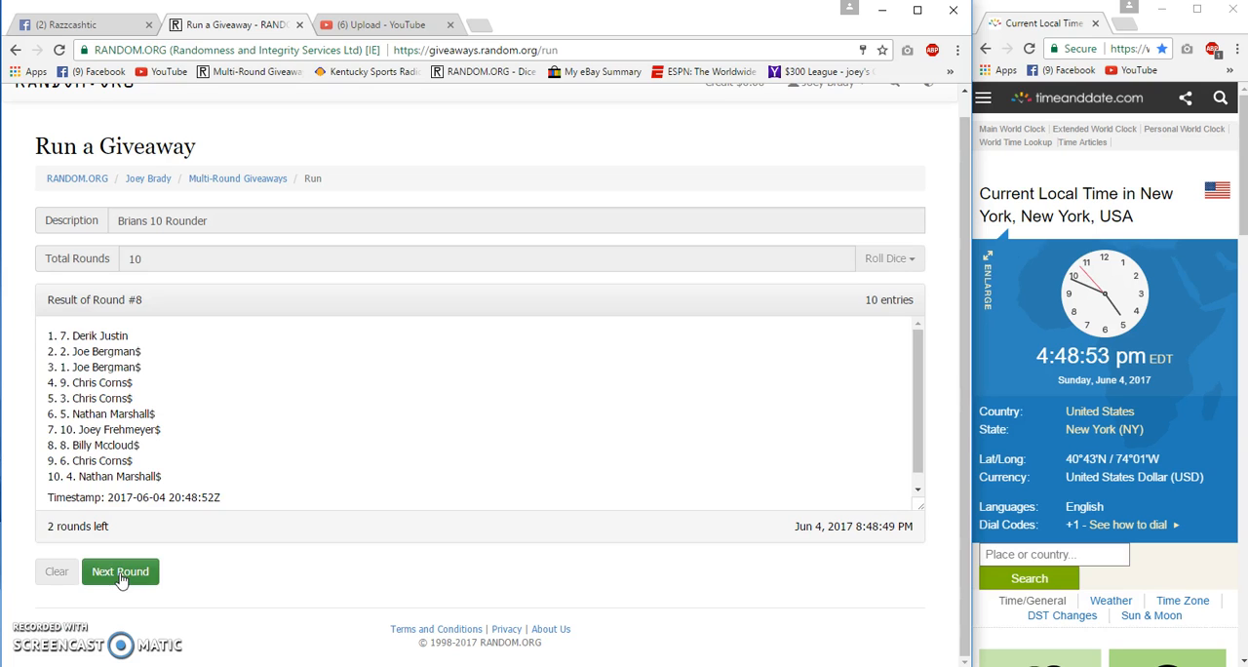
pyautogui.click(120, 571)
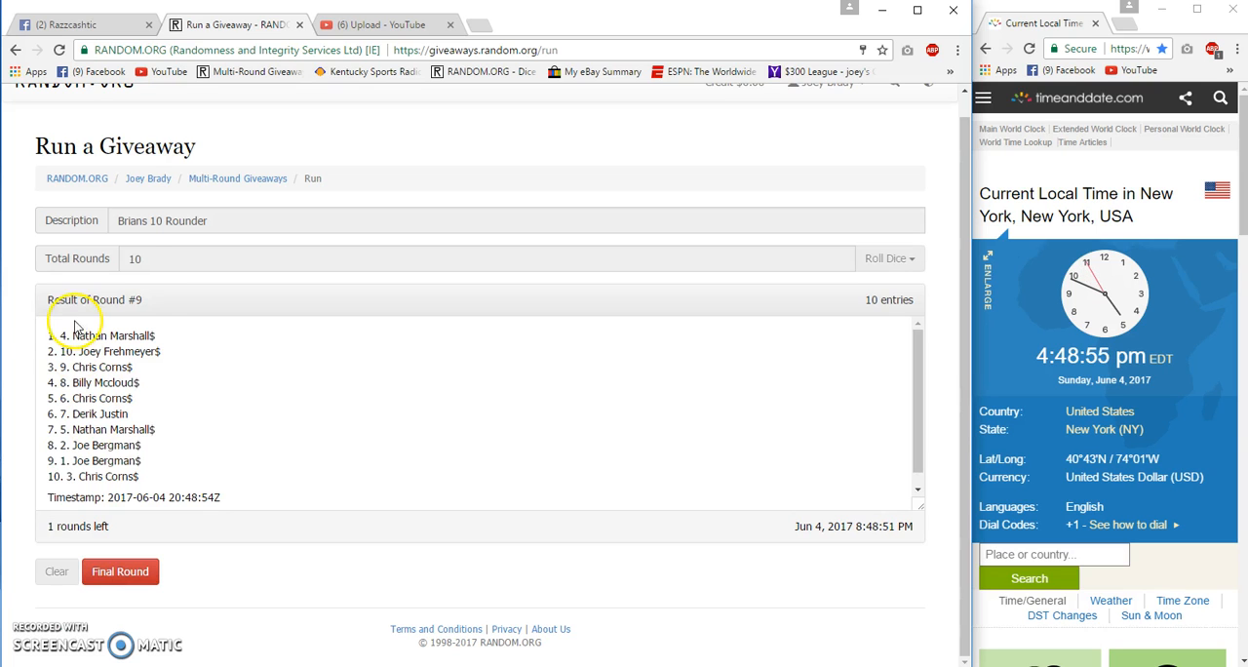
pyautogui.click(78, 24)
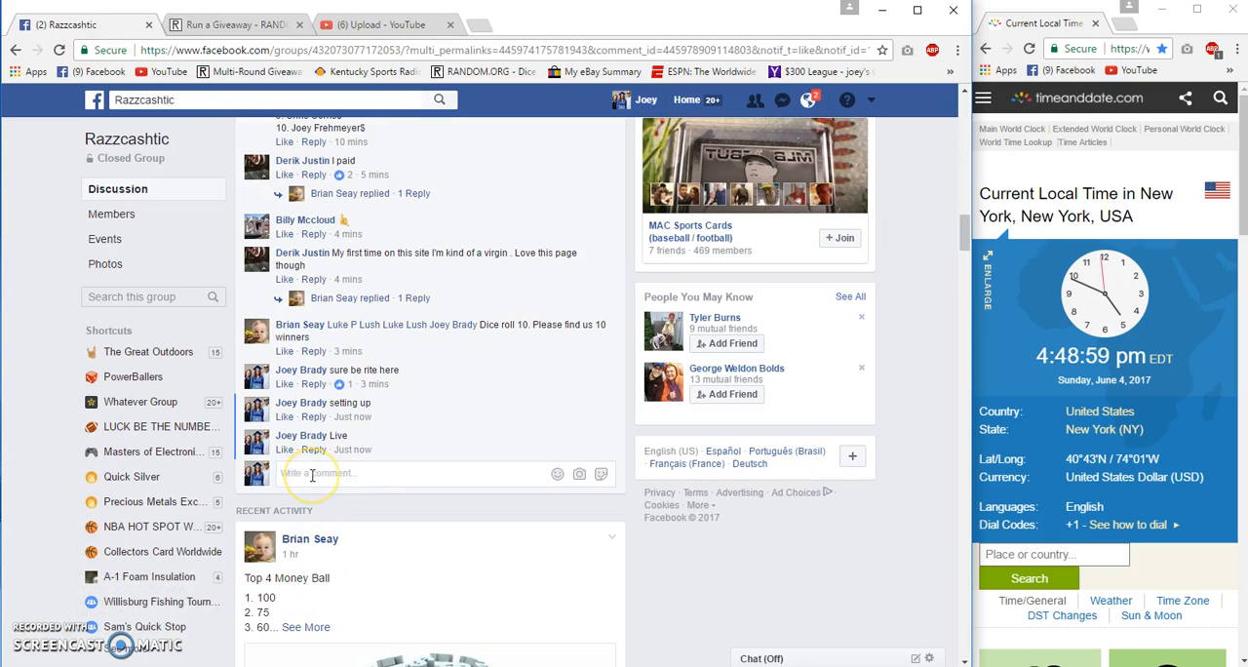
# Step: Post 'Good Luck final Roll' in the group and run the tenth round
pyautogui.write('Good L')
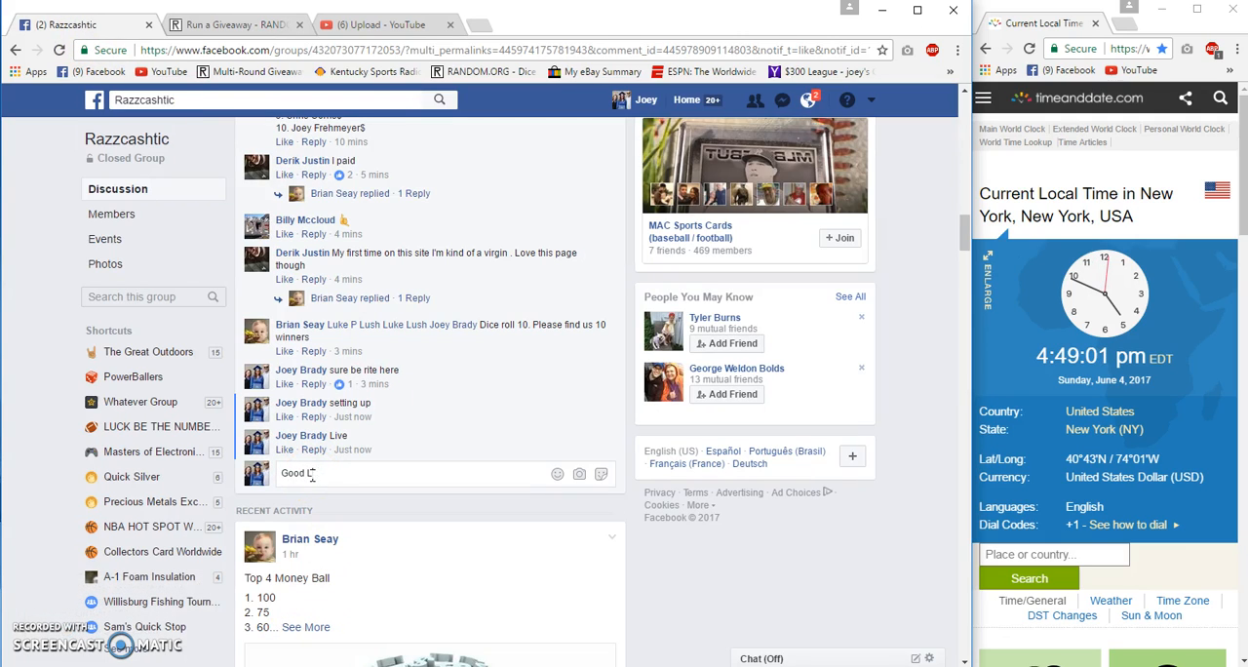
pyautogui.write('uck final Roll')
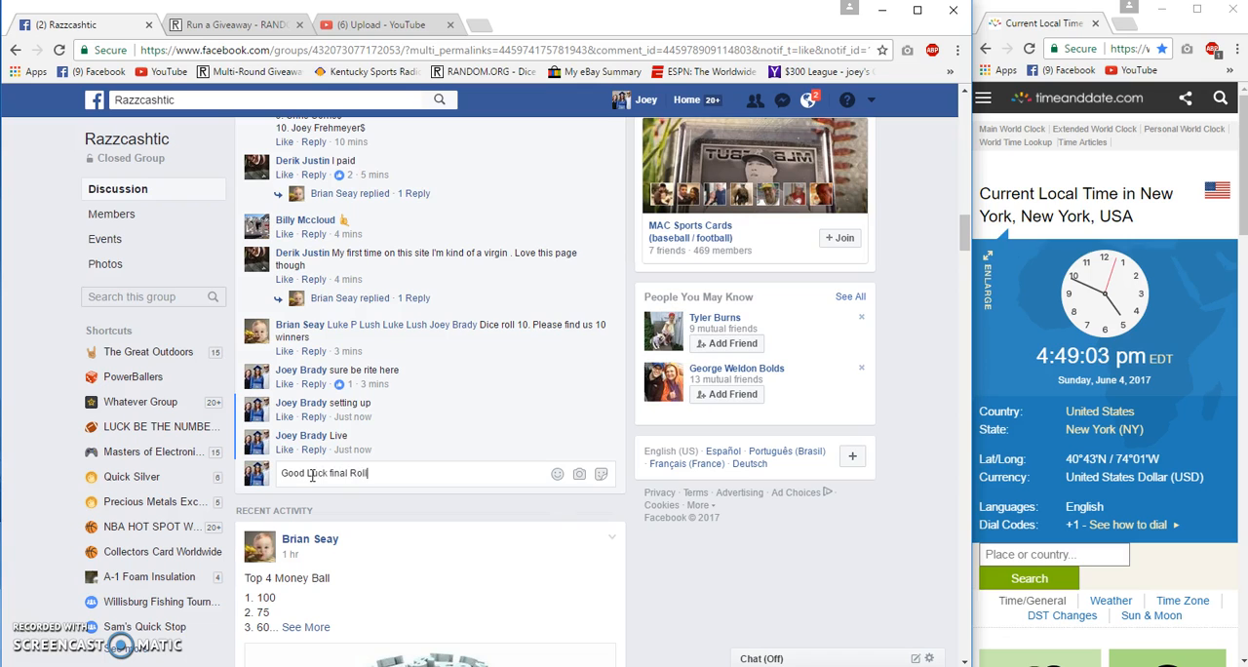
pyautogui.press('Return')
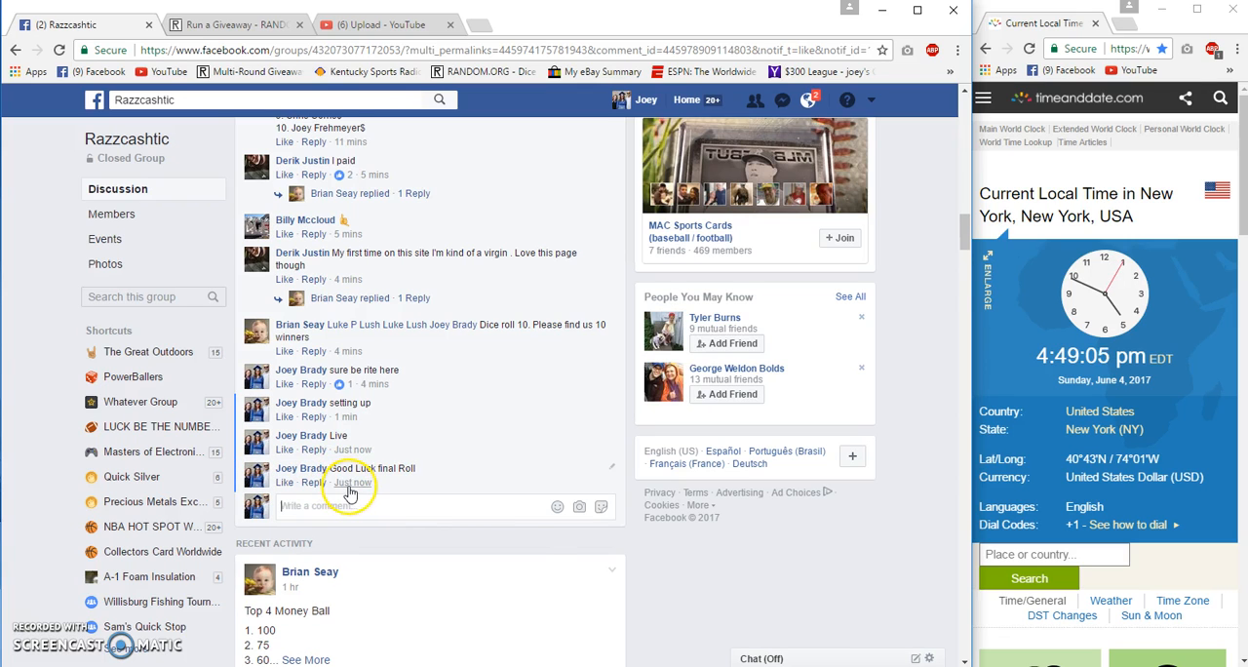
pyautogui.click(230, 24)
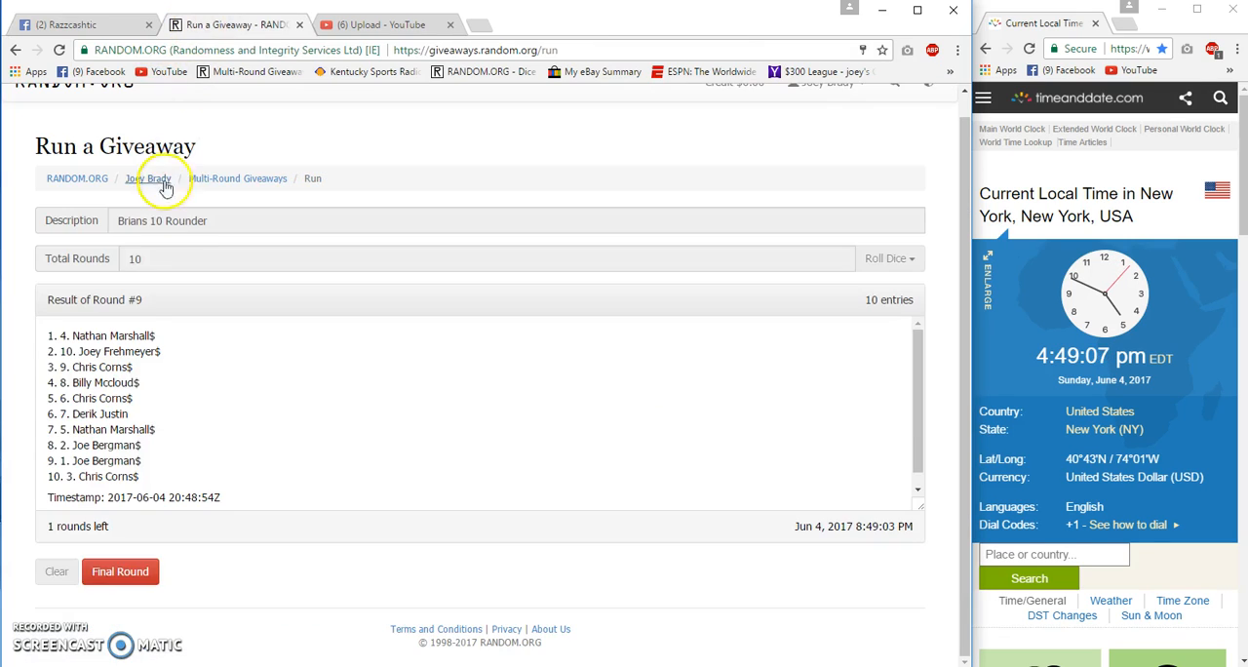
pyautogui.click(120, 571)
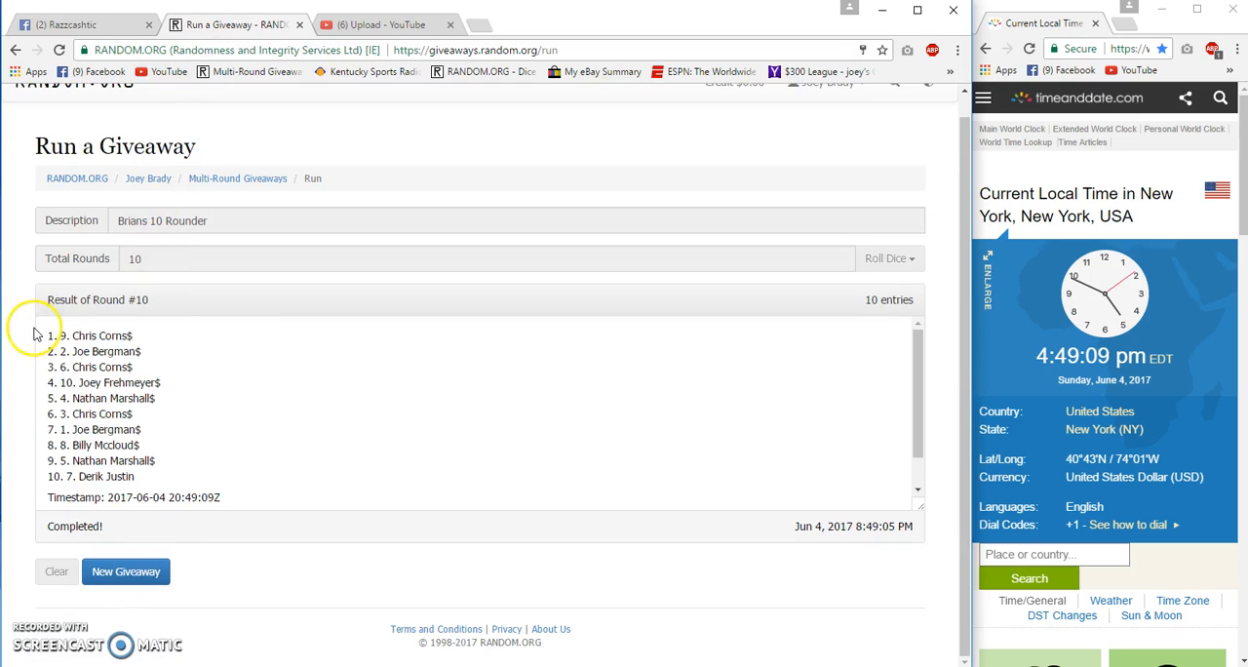